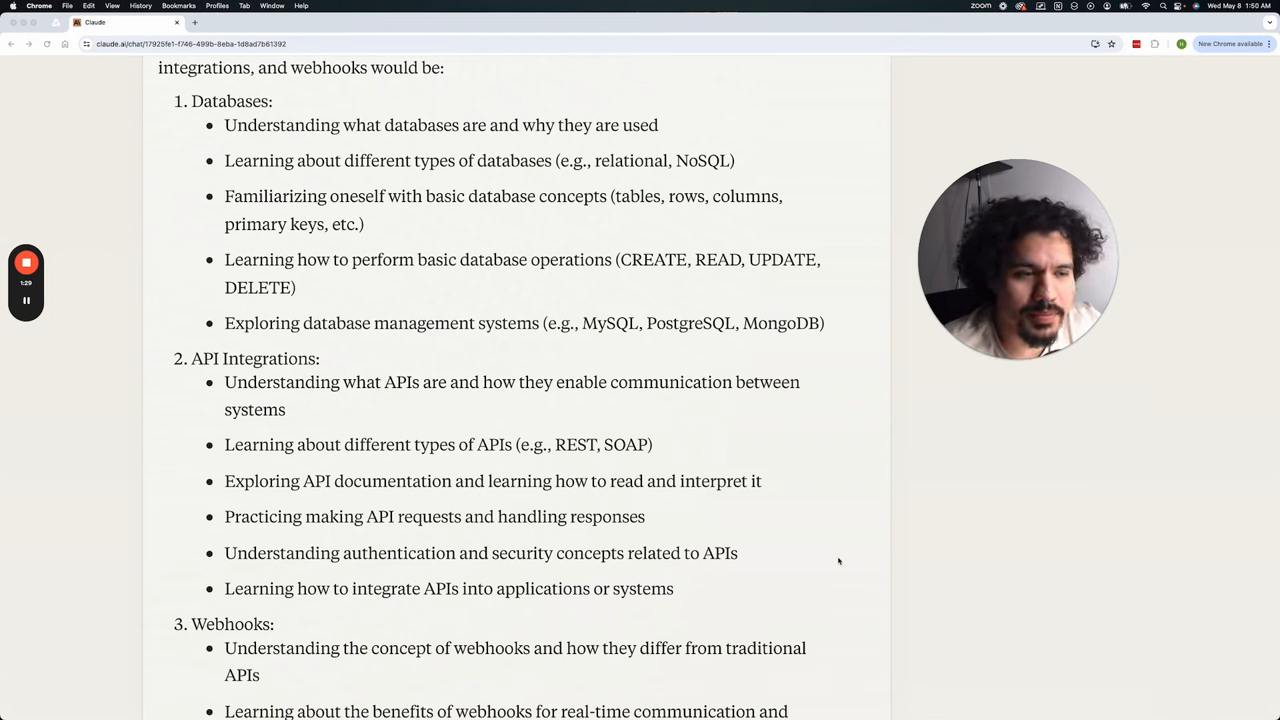
{"action": "mouse_move", "coordinate": [170, 107]}
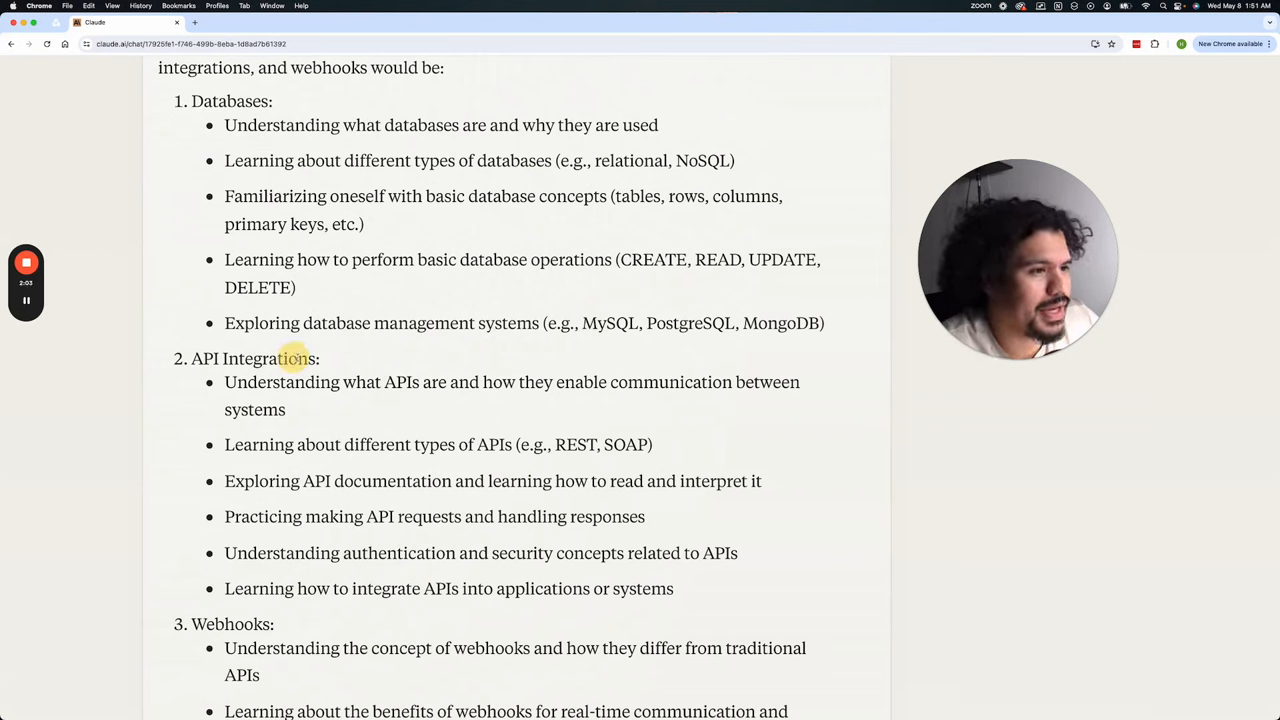
Step: Select the 'Webhooks:' heading in item 3 of Claude's learning-order response
{"action": "double_click", "coordinate": [231, 624]}
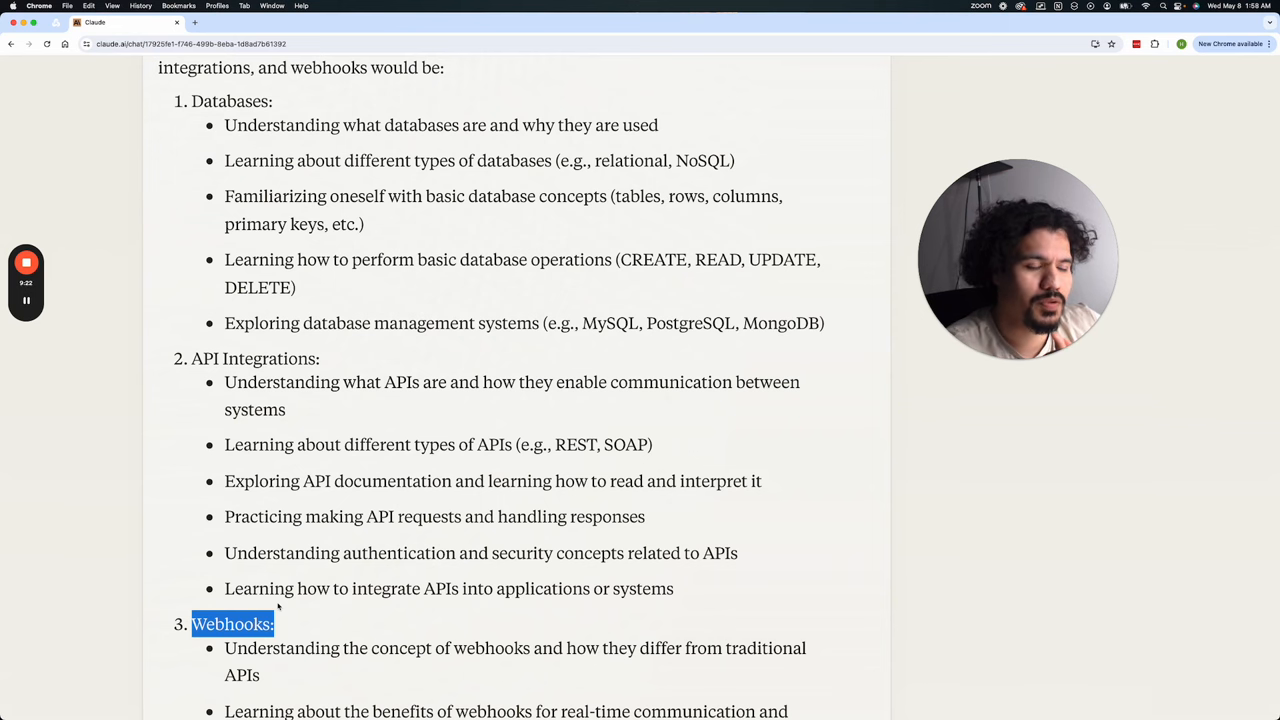
Step: Scroll down to the Webhooks bullets and the reasoning behind the recommended order
{"action": "scroll", "scroll_direction": "down", "scroll_amount": 3}
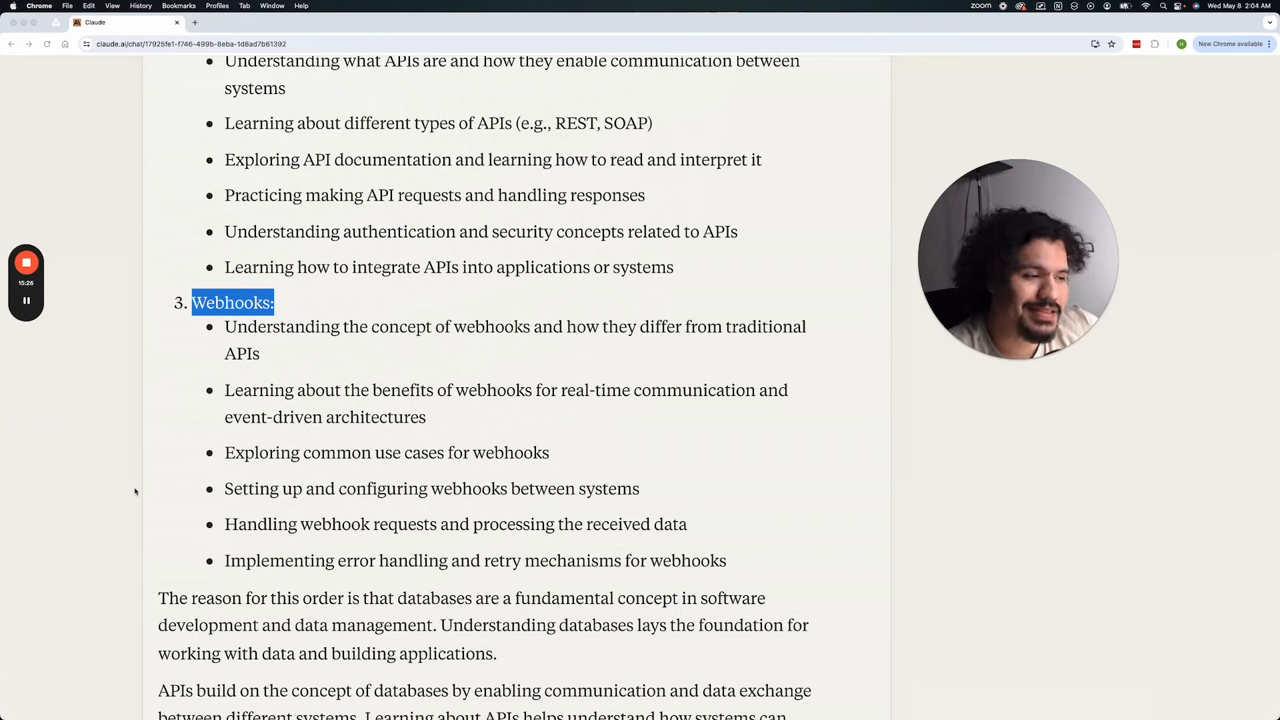
Step: Scroll up to the novice learning-order introduction above the Databases item
{"action": "scroll", "scroll_direction": "up", "scroll_amount": 3}
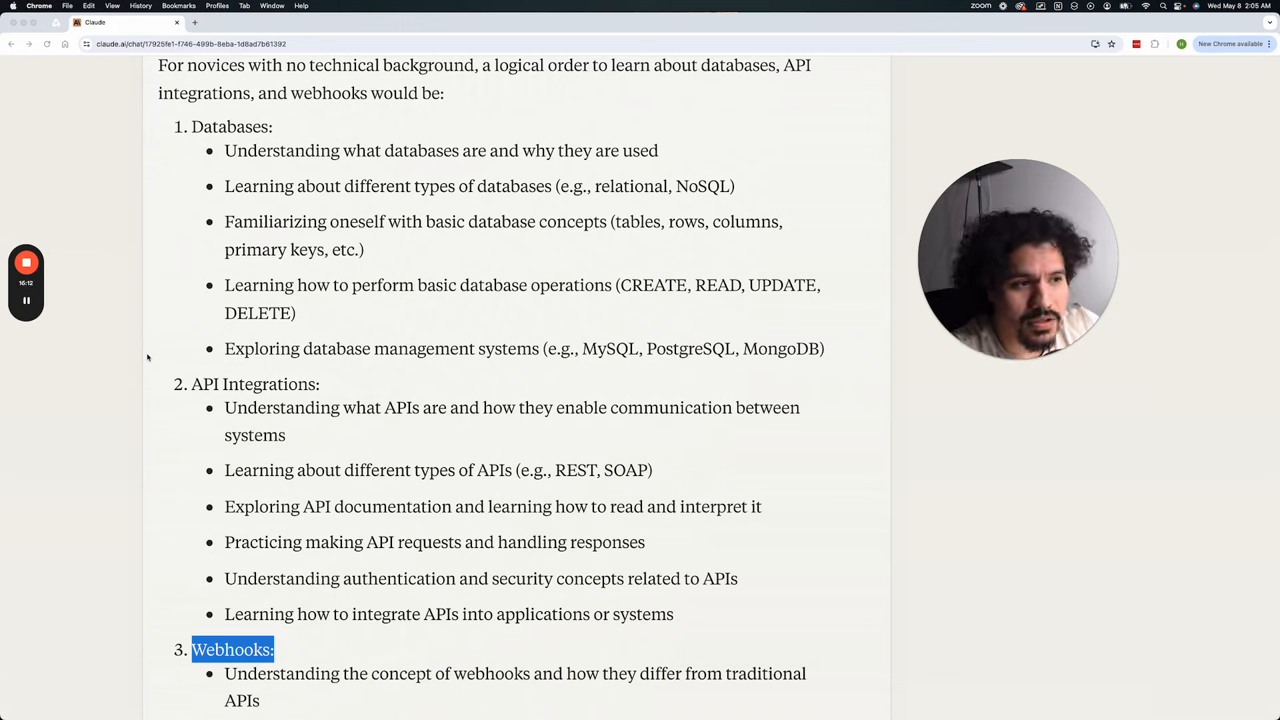